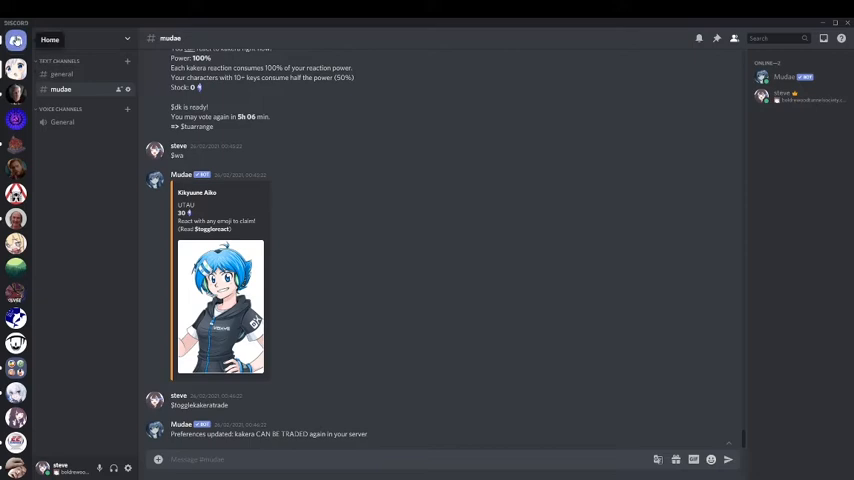
Switch to the direct conversation holding the saved Mudae command notes.
{"action": "left_click", "coordinate": [64, 158]}
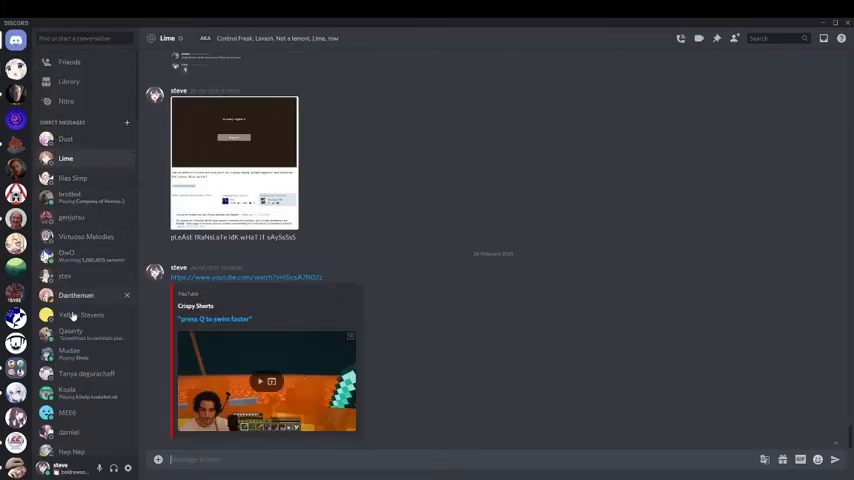
{"action": "left_click", "coordinate": [70, 352]}
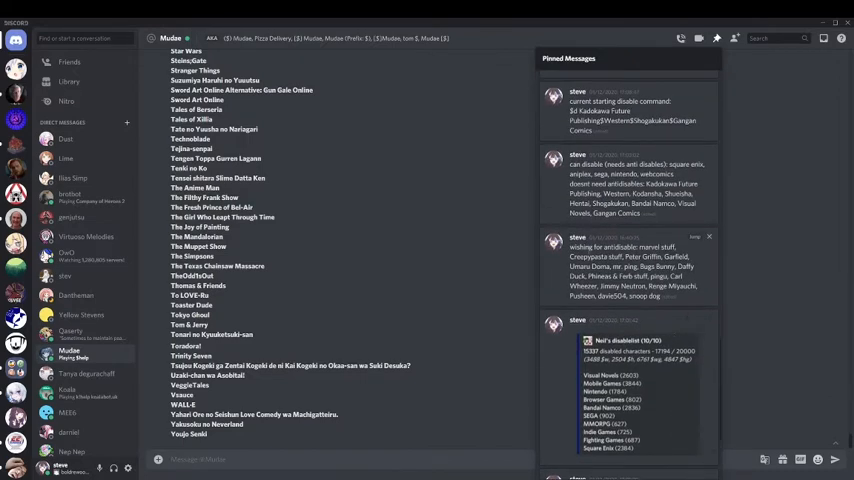
{"action": "left_click", "coordinate": [718, 38]}
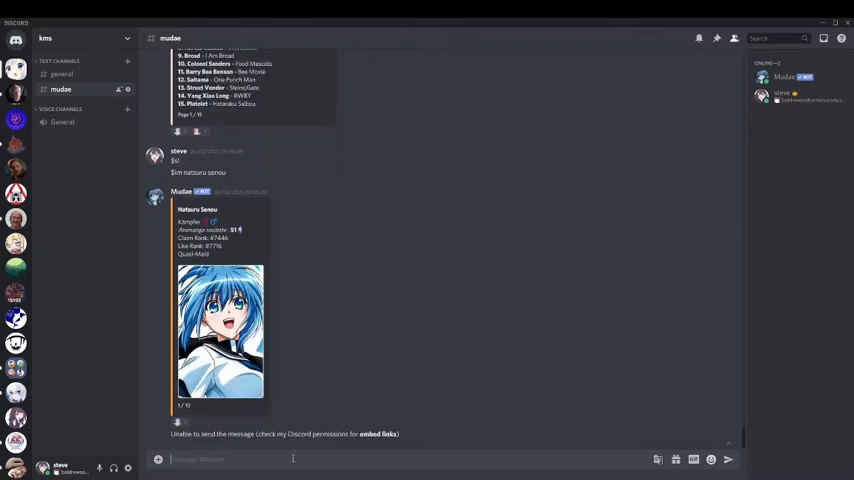
{"action": "mouse_move", "coordinate": [210, 228]}
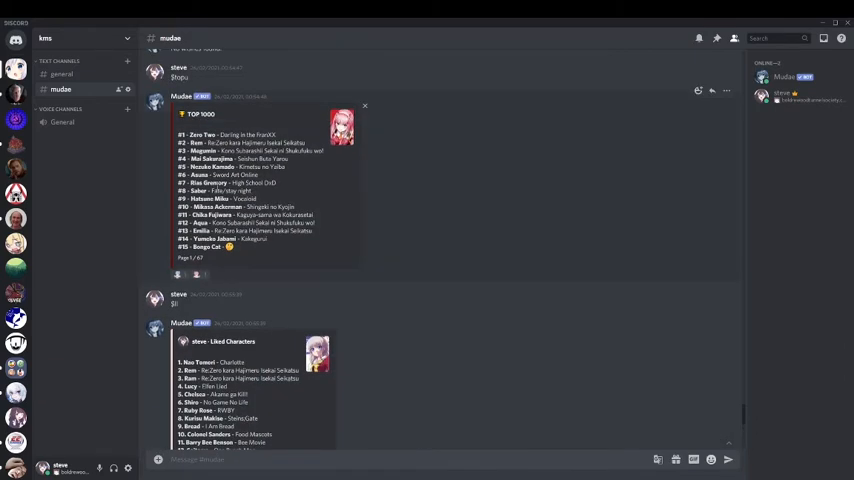
Draft a $wi wishlist command including Mai Sakurajima alongside Zero Two, Rem and Megumin.
{"action": "scroll", "scroll_direction": "down", "scroll_amount": 3}
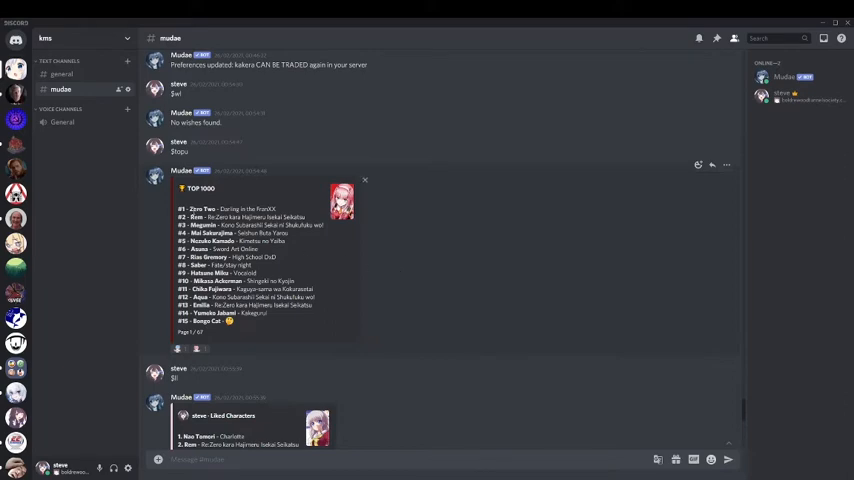
{"action": "type", "text": "$wish Zero Two$Rem $Megumin"}
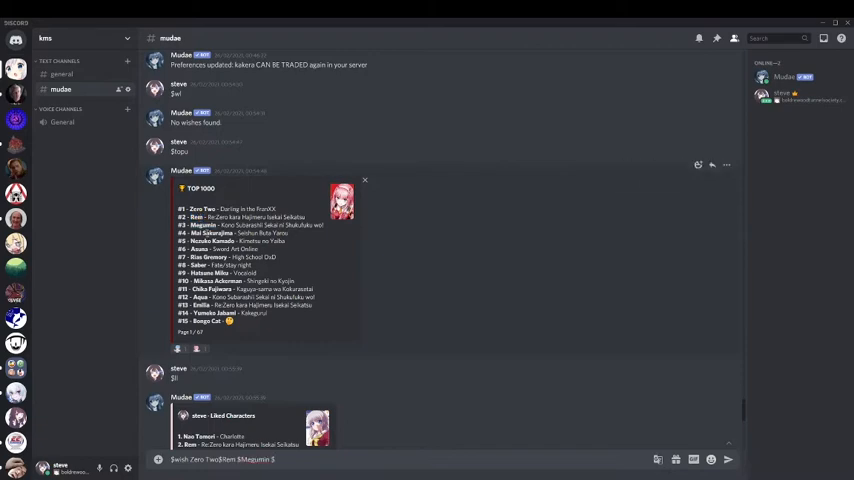
{"action": "type", "text": "$Mai Sakurajima$"}
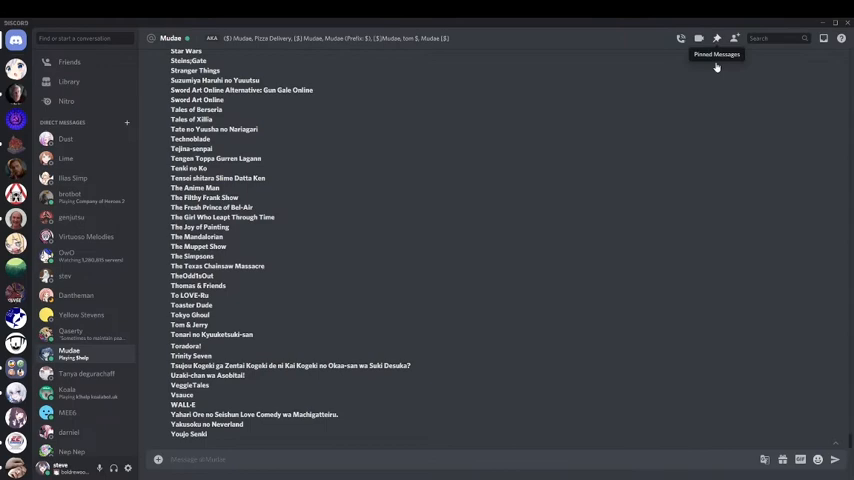
Select the wishlist and $d publisher-disable commands from the pinned notes for reuse.
{"action": "left_click", "coordinate": [716, 38]}
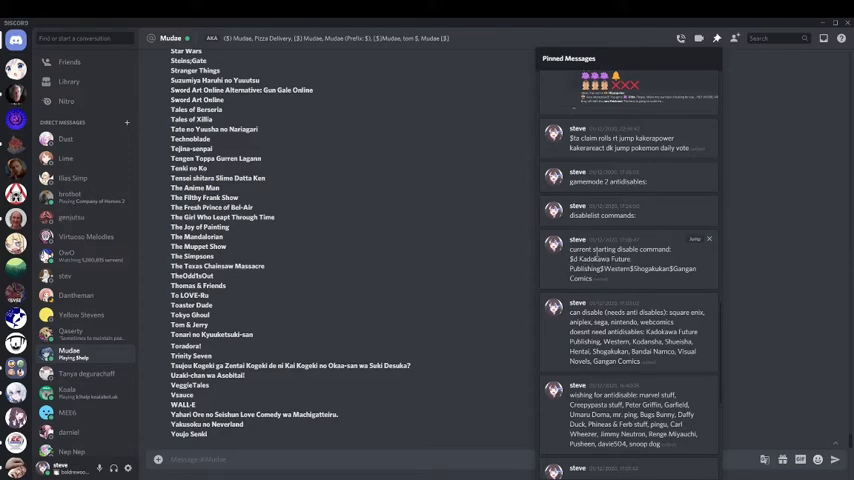
{"action": "double_click", "coordinate": [578, 250]}
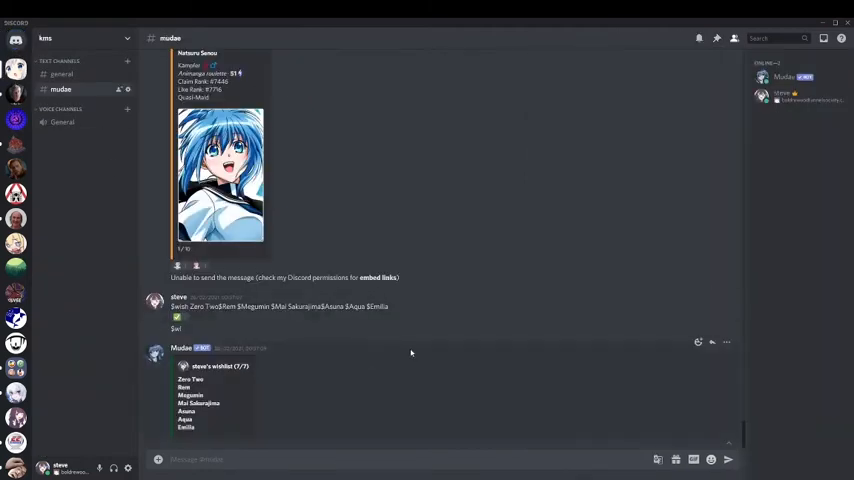
{"action": "scroll", "scroll_direction": "down", "scroll_amount": 3}
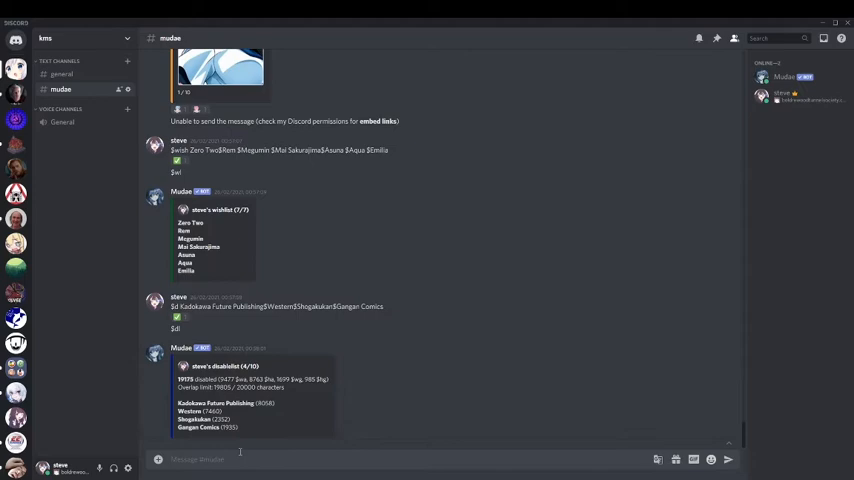
{"action": "mouse_move", "coordinate": [236, 444]}
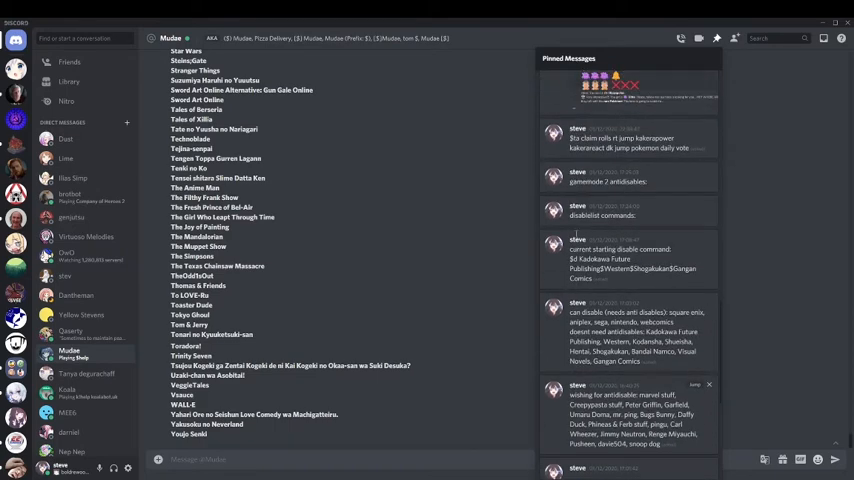
Jump to the pinned anti-disable note with the long anime title list.
{"action": "left_click", "coordinate": [716, 38]}
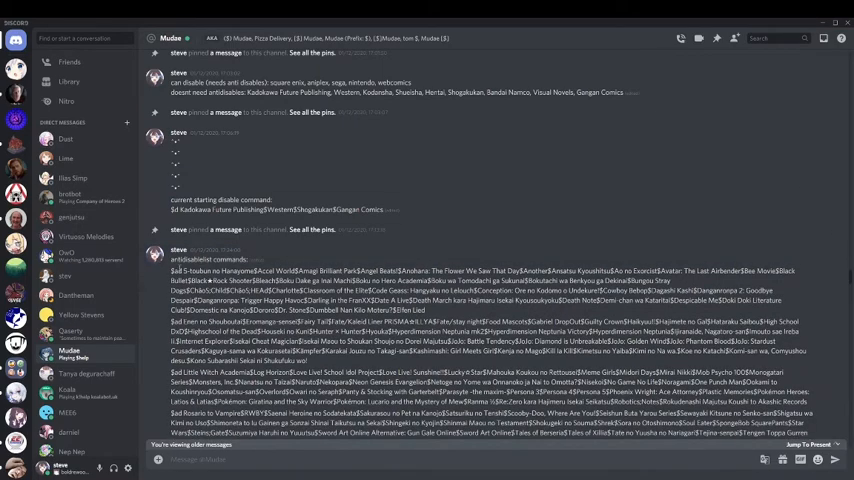
{"action": "scroll", "scroll_direction": "down", "scroll_amount": 3}
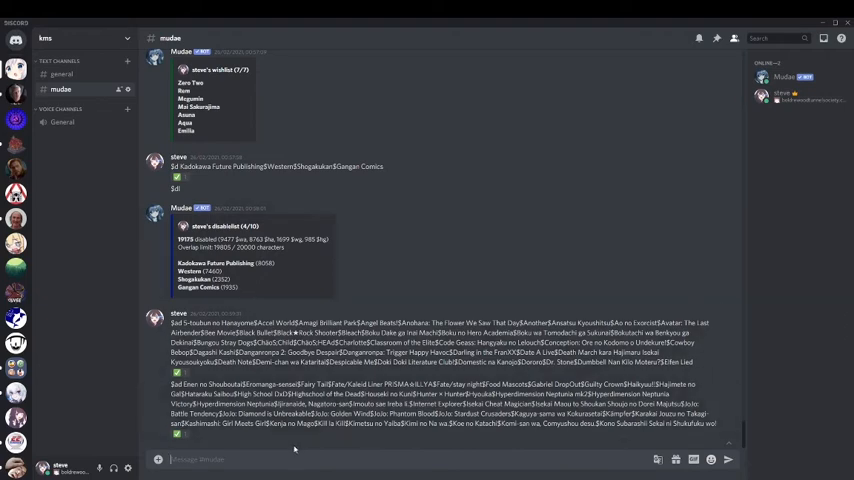
{"action": "mouse_move", "coordinate": [272, 448]}
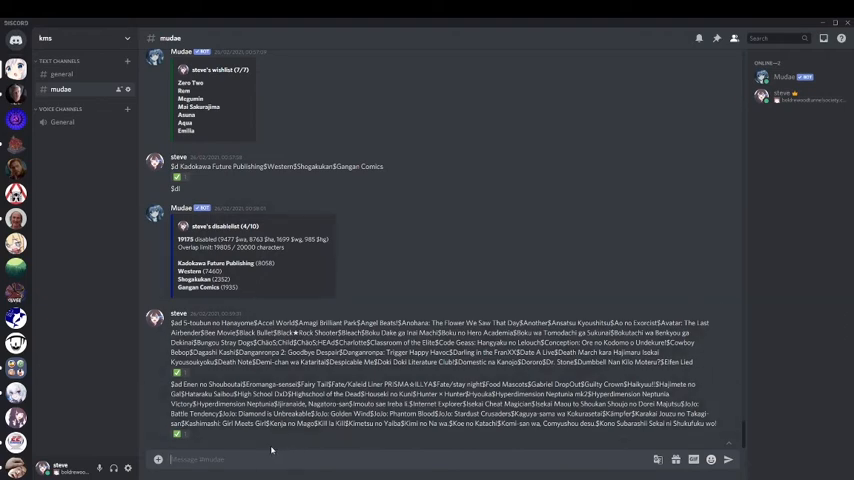
{"action": "mouse_move", "coordinate": [84, 188]}
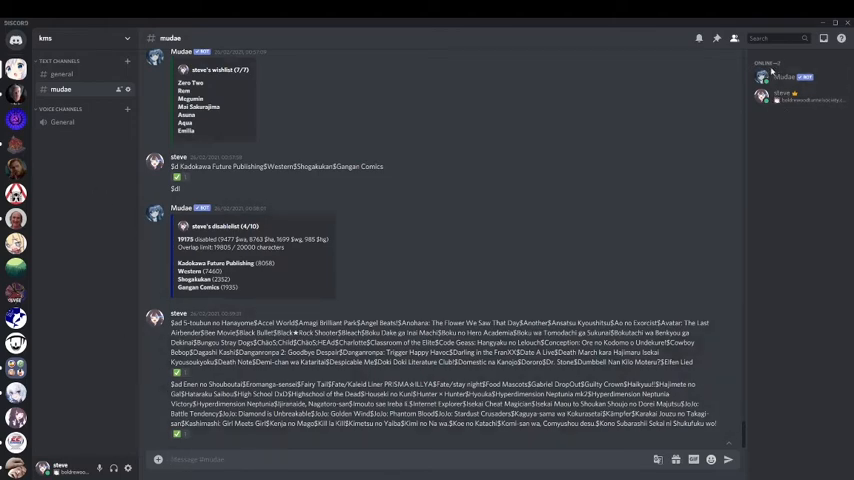
{"action": "mouse_move", "coordinate": [344, 300]}
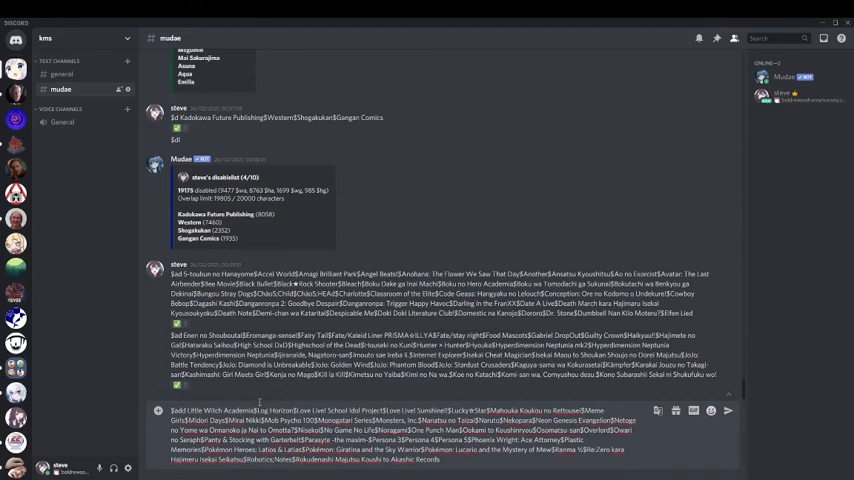
{"action": "key", "text": "enter"}
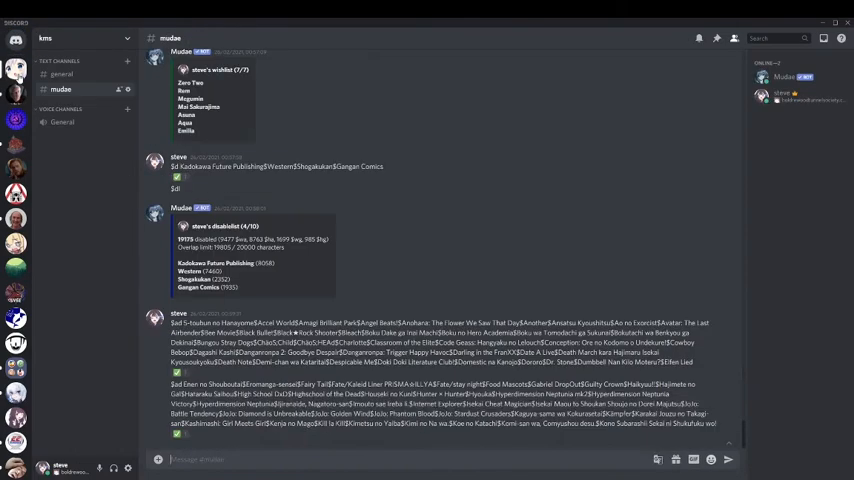
Browse older messages with long title lists in the Mudae direct conversation.
{"action": "scroll", "scroll_direction": "down", "scroll_amount": 3}
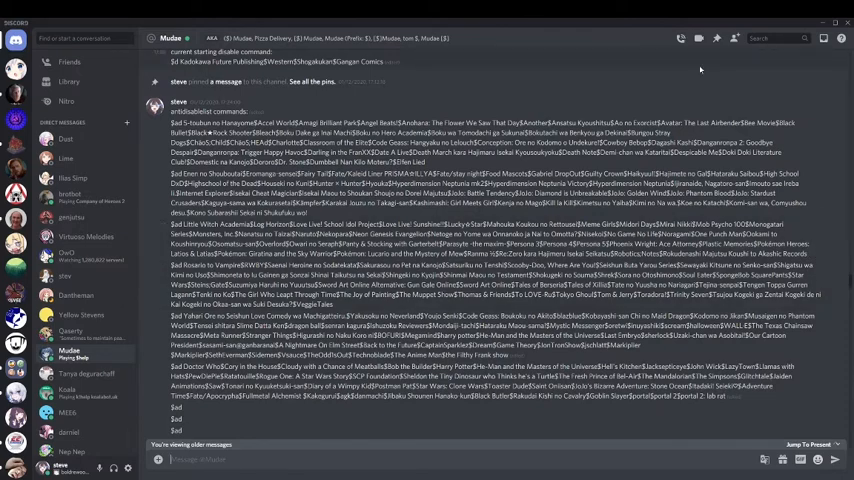
Leave the Mudae conversation and return to the new server's mudae channel.
{"action": "left_click", "coordinate": [700, 38]}
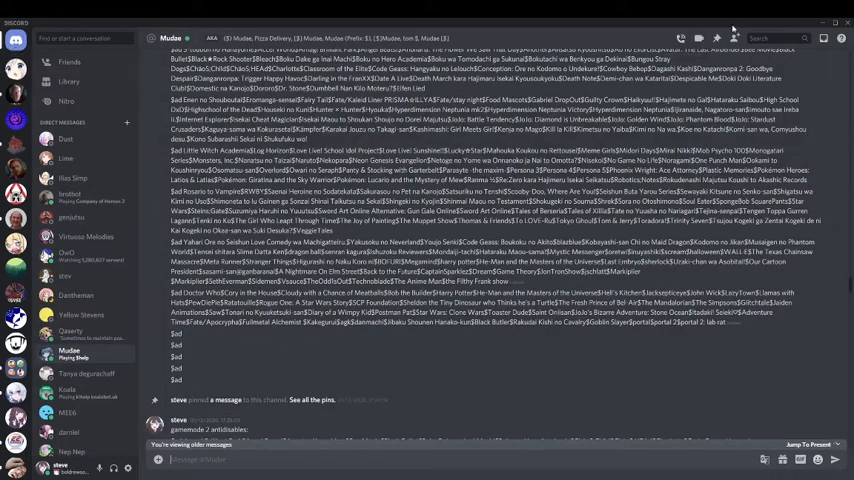
{"action": "left_click", "coordinate": [700, 38]}
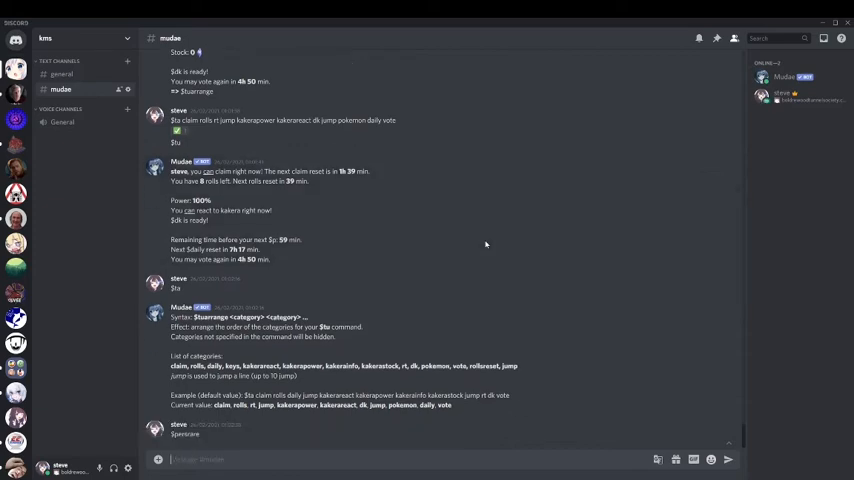
Read Mudae's $persrare explanation of the personal rare setting and its current value.
{"action": "scroll", "scroll_direction": "down", "scroll_amount": 3}
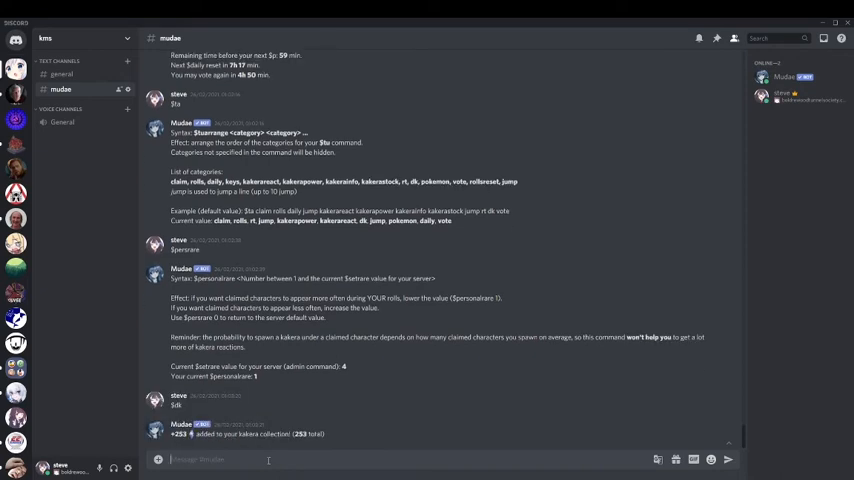
Send a $wa roll in the mudae channel before viewing the server settings.
{"action": "type", "text": "$wa"}
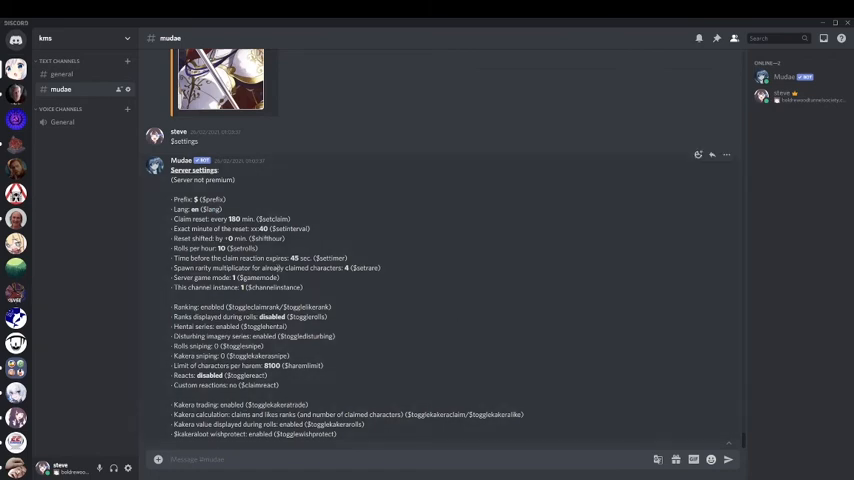
{"action": "mouse_move", "coordinate": [426, 278]}
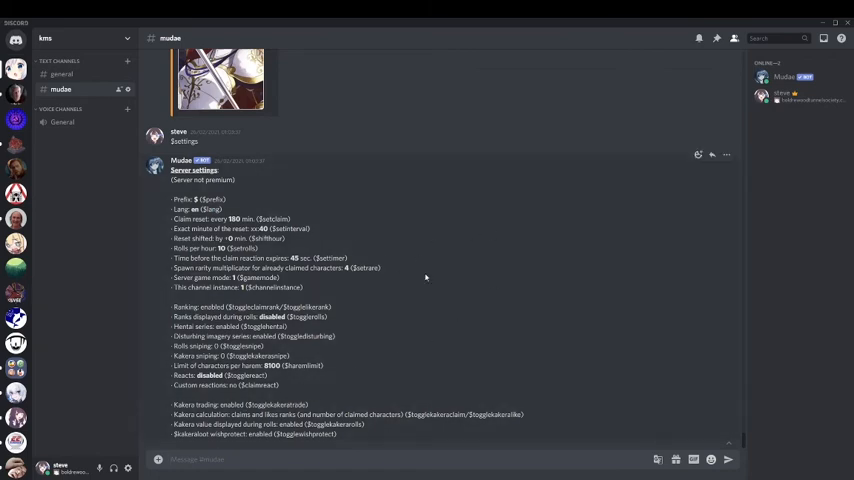
{"action": "mouse_move", "coordinate": [448, 336]}
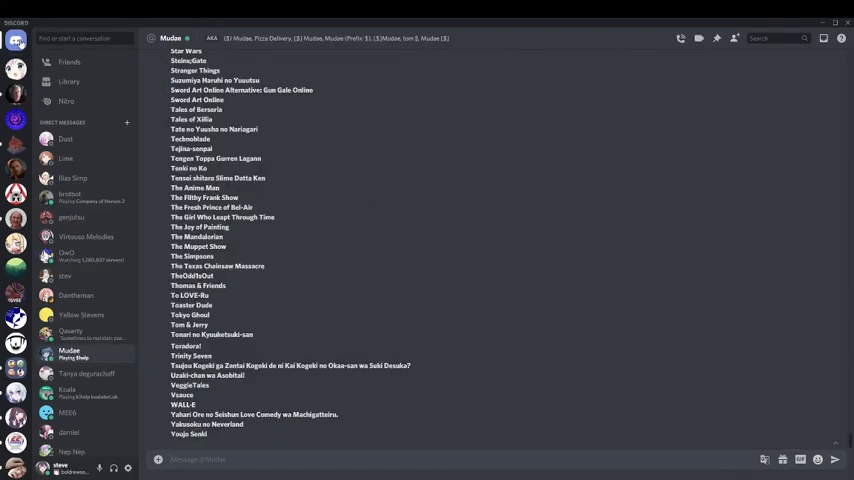
{"action": "mouse_move", "coordinate": [28, 42]}
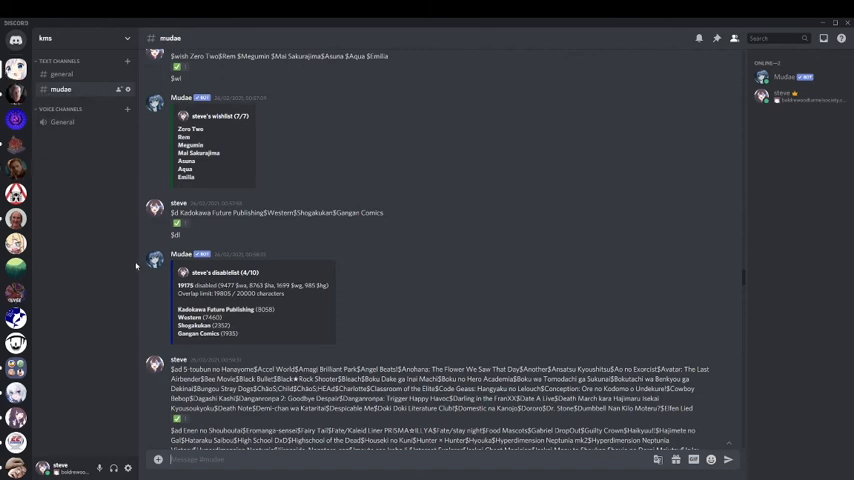
{"action": "mouse_move", "coordinate": [320, 348]}
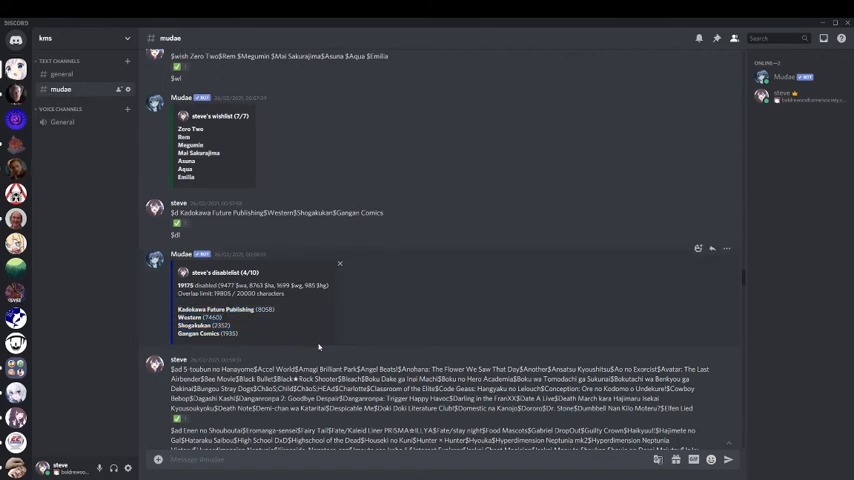